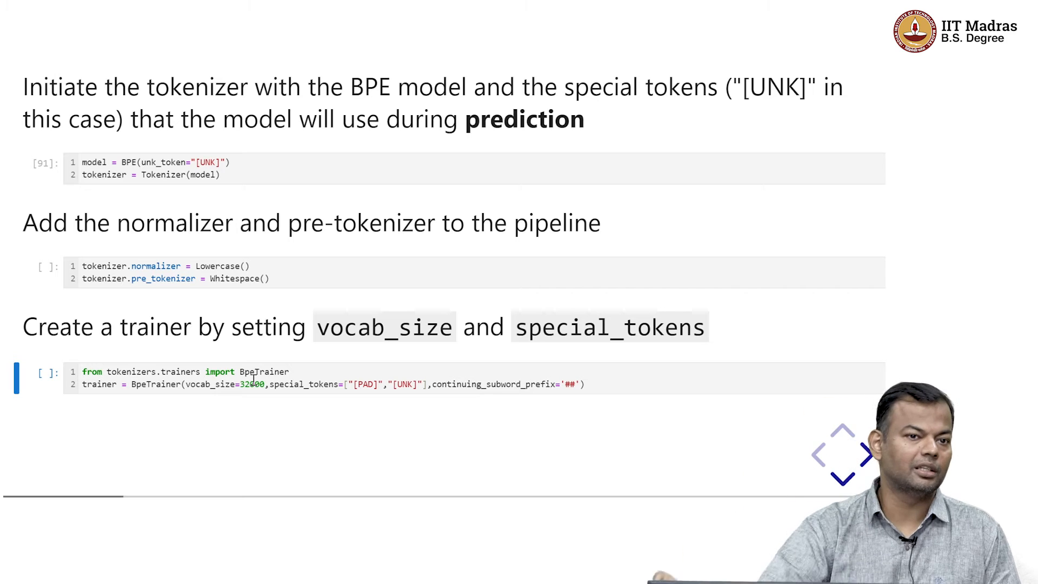
mouse_move(241, 414)
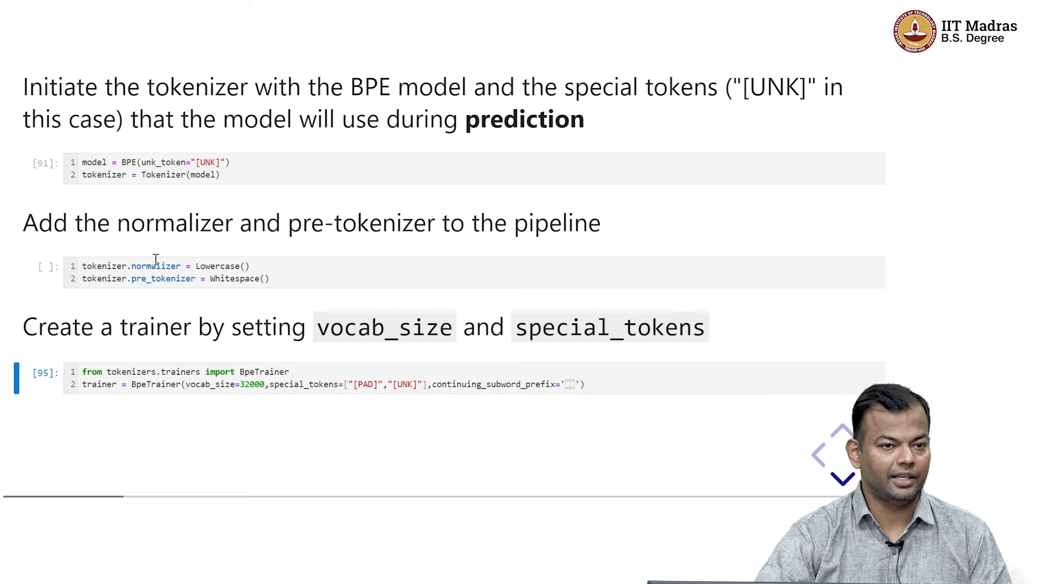
mouse_move(260, 382)
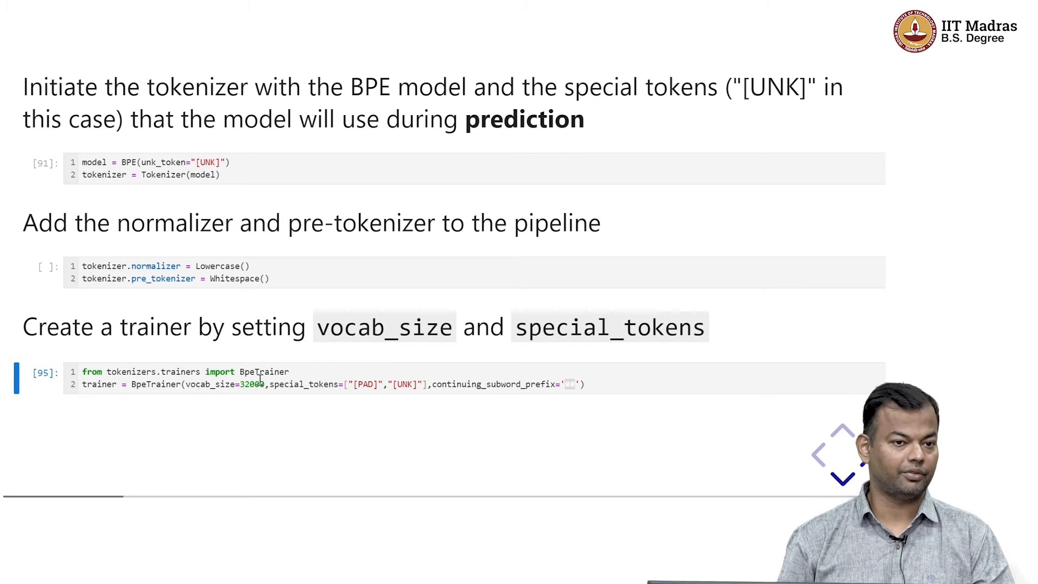
Scroll down to the note following the BpeTrainer cell
scroll(down, 3)
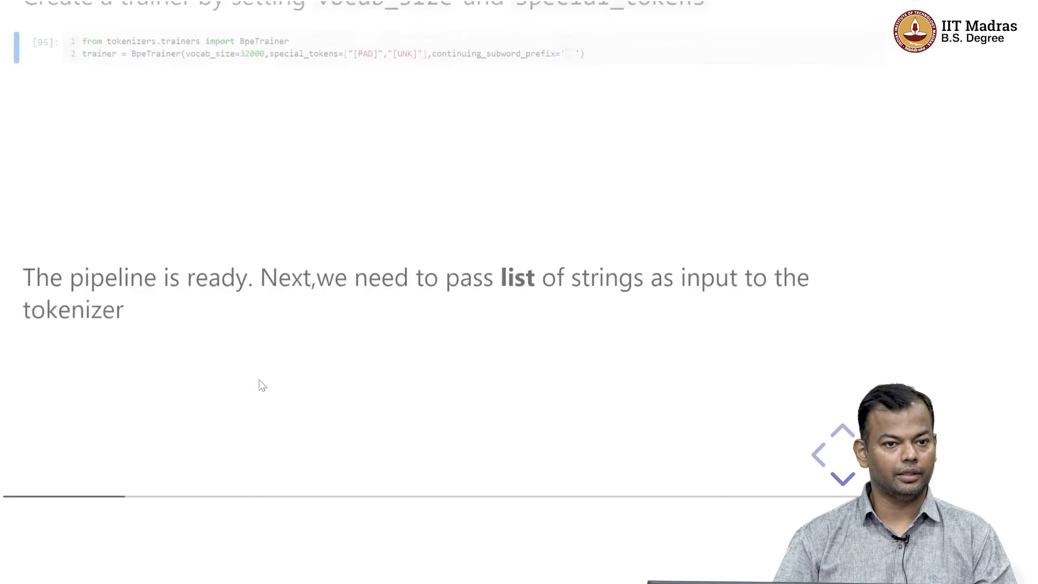
scroll(down, 3)
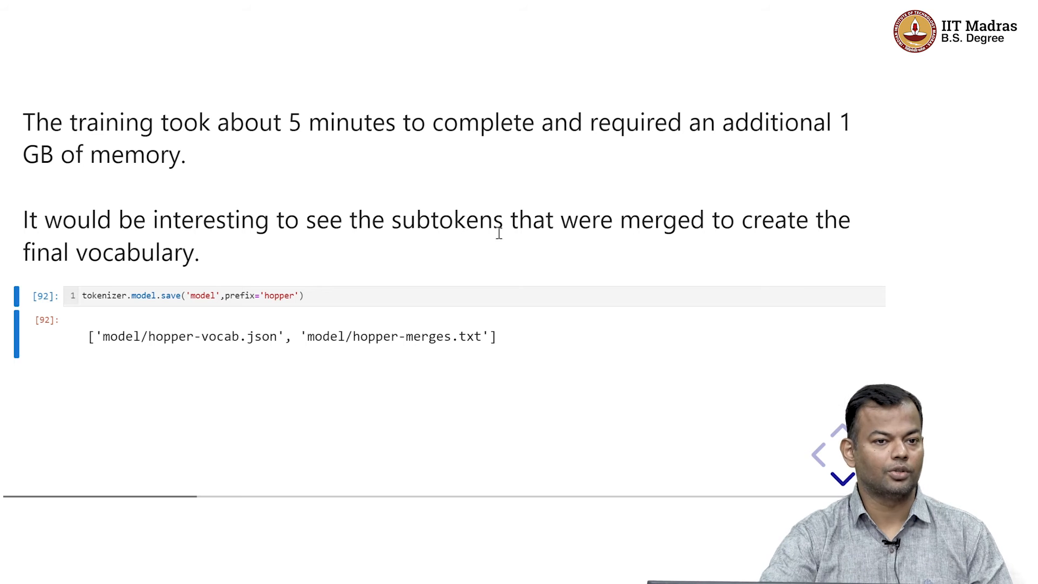
mouse_move(436, 393)
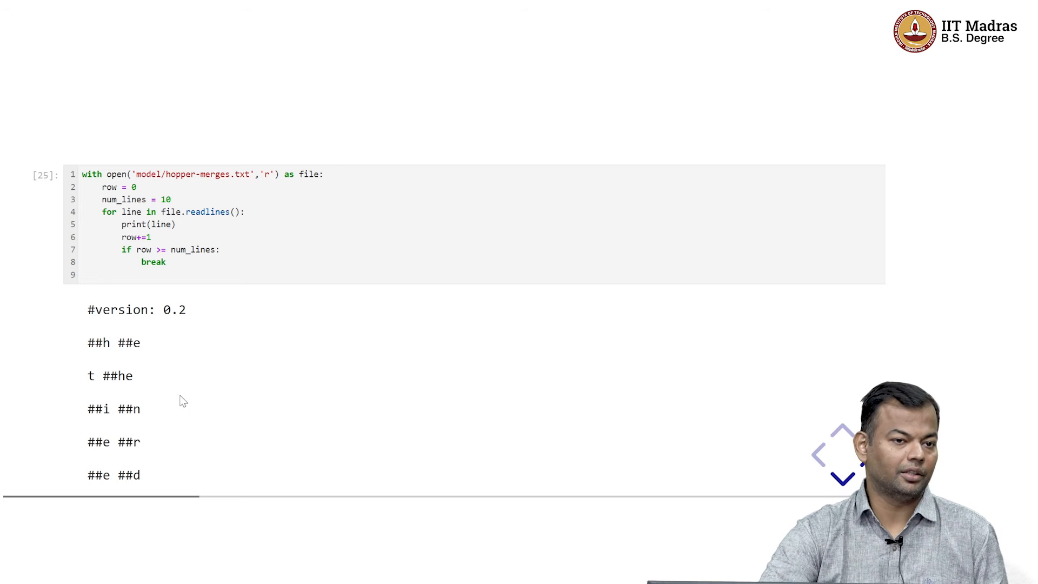
mouse_move(122, 461)
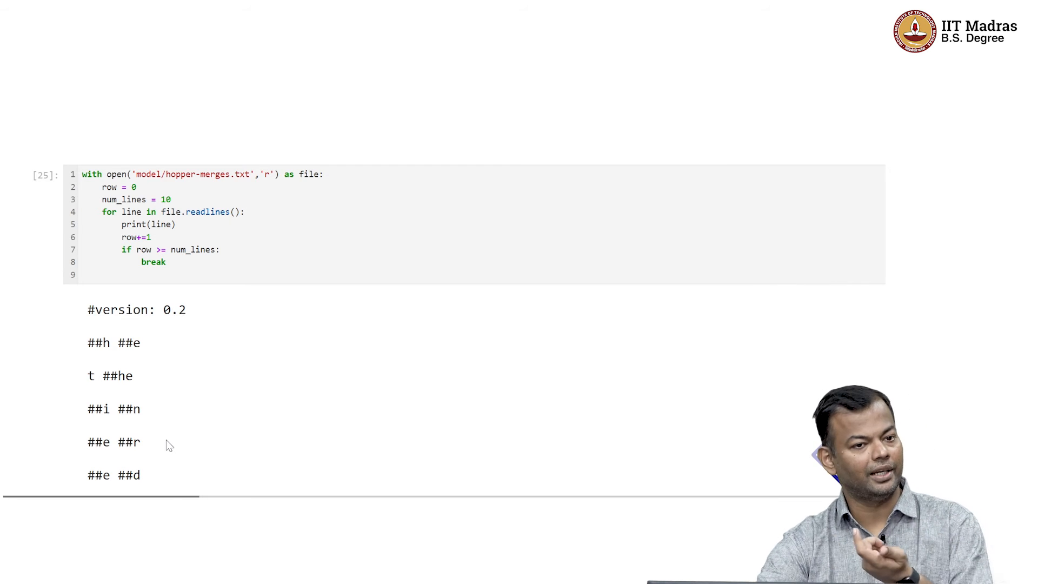
mouse_move(96, 493)
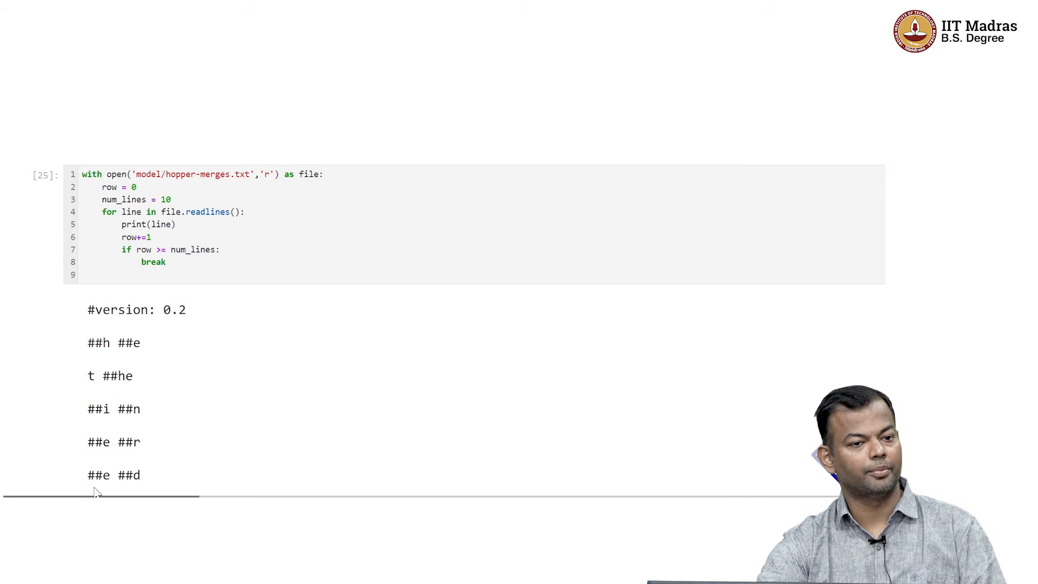
mouse_move(258, 438)
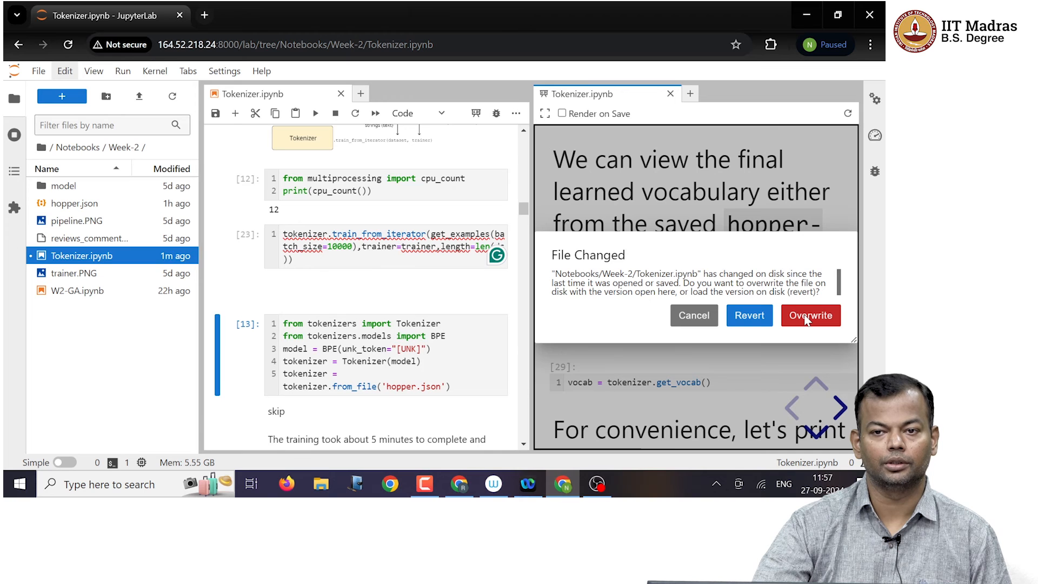
Overwrite the changed copy on disk, then close the rendered preview so only Tokenizer.ipynb remains
click(810, 315)
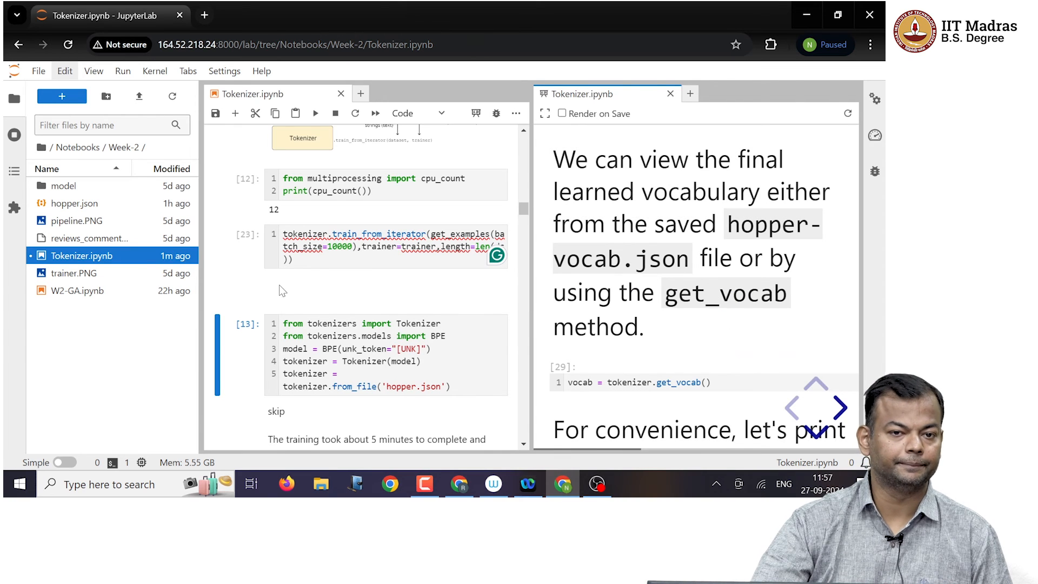
scroll(down, 3)
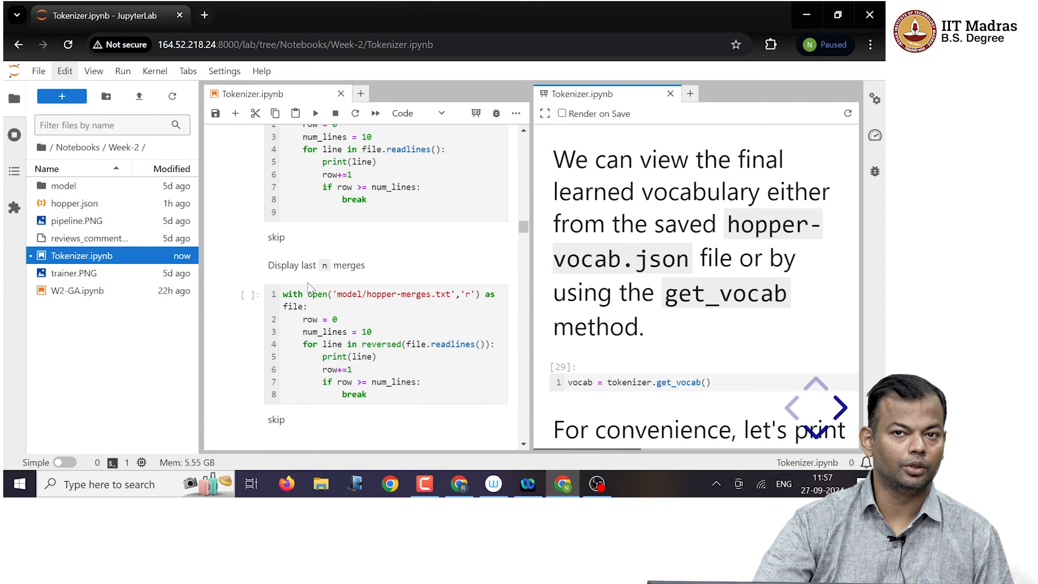
mouse_move(665, 107)
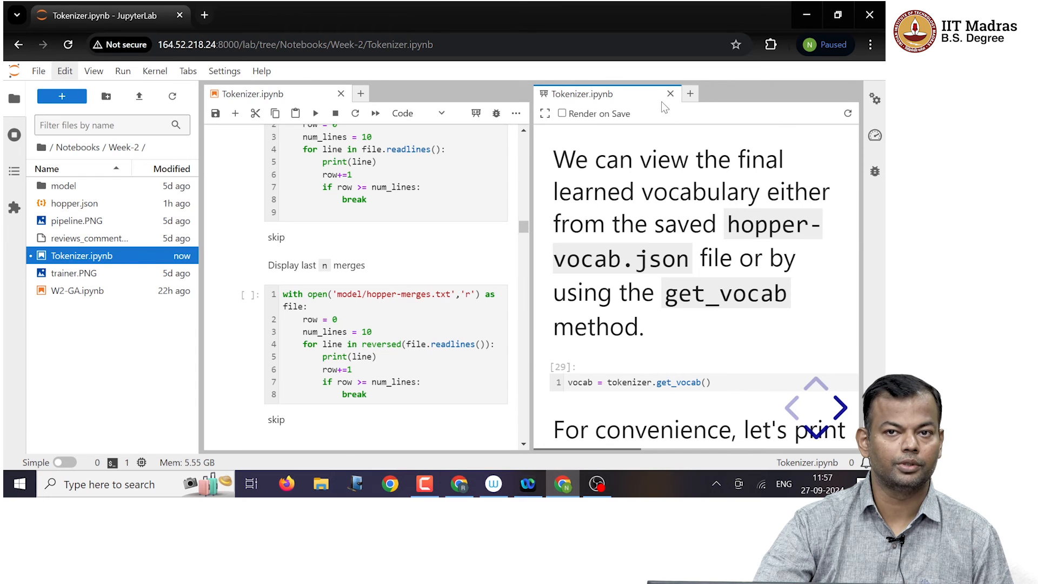
click(670, 93)
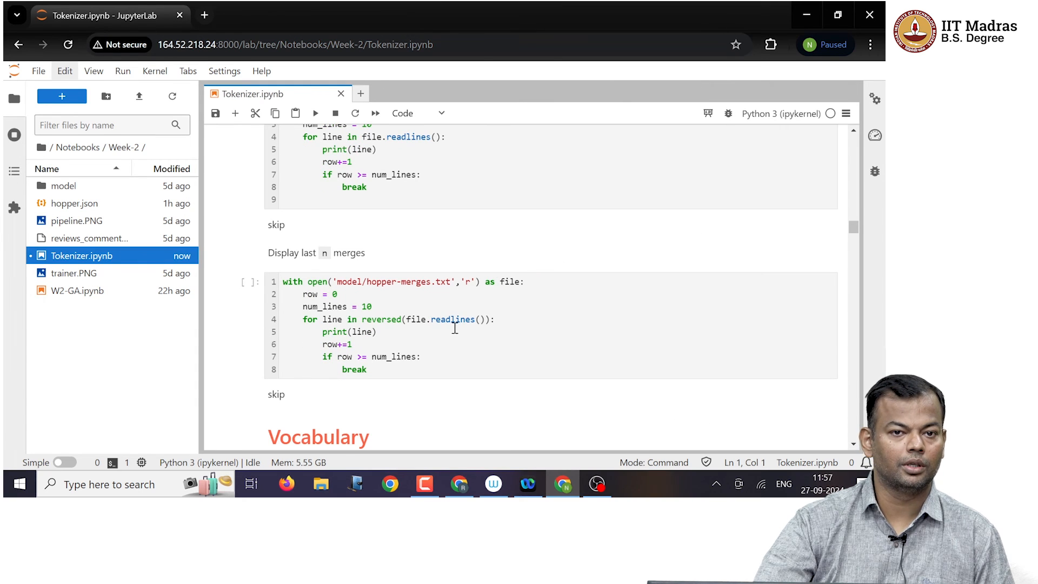
Scroll down to the vocabulary section with the slider cell raising a TraitError
scroll(down, 3)
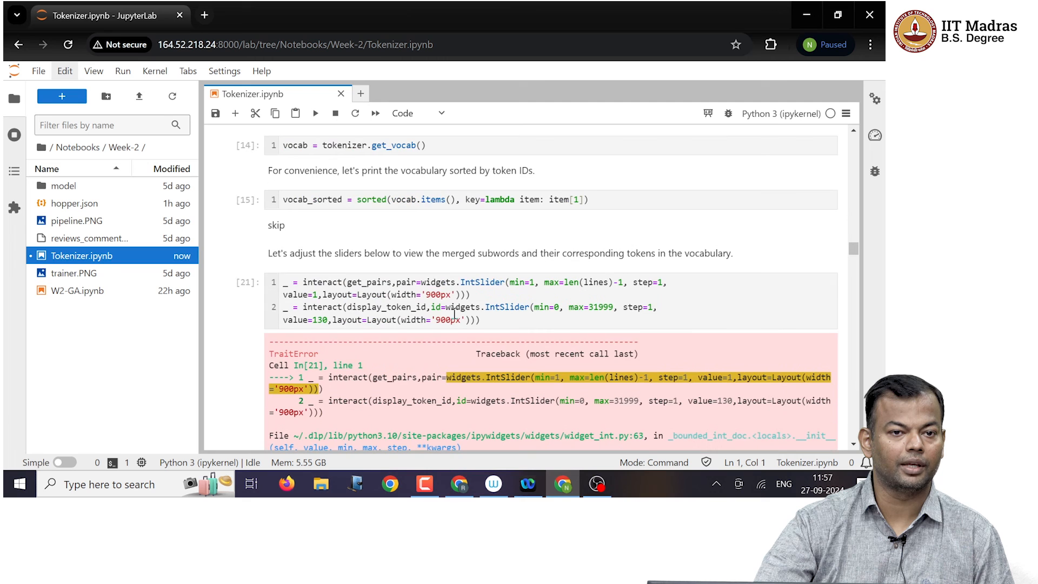
mouse_move(250, 283)
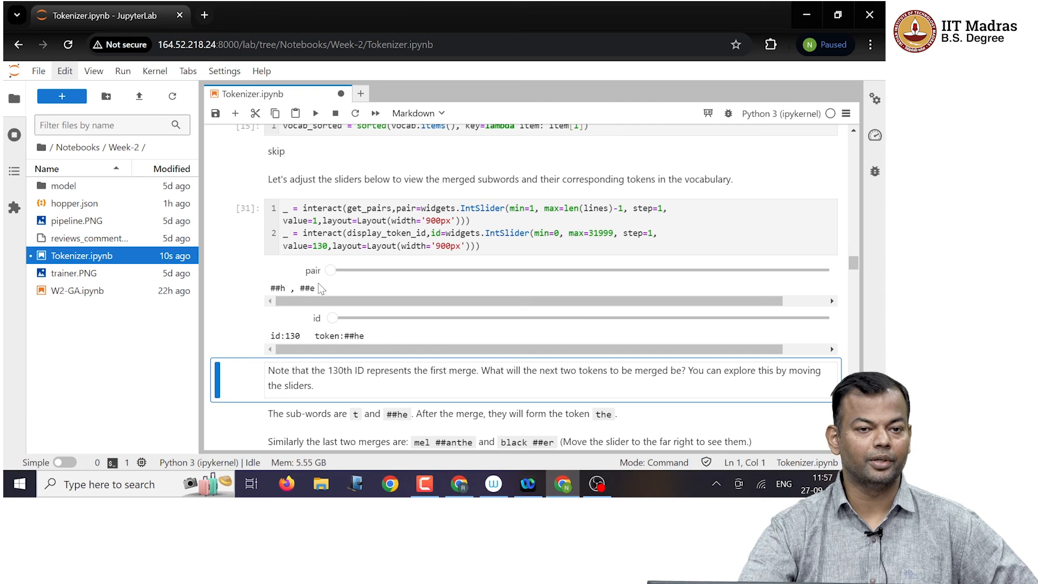
mouse_move(327, 290)
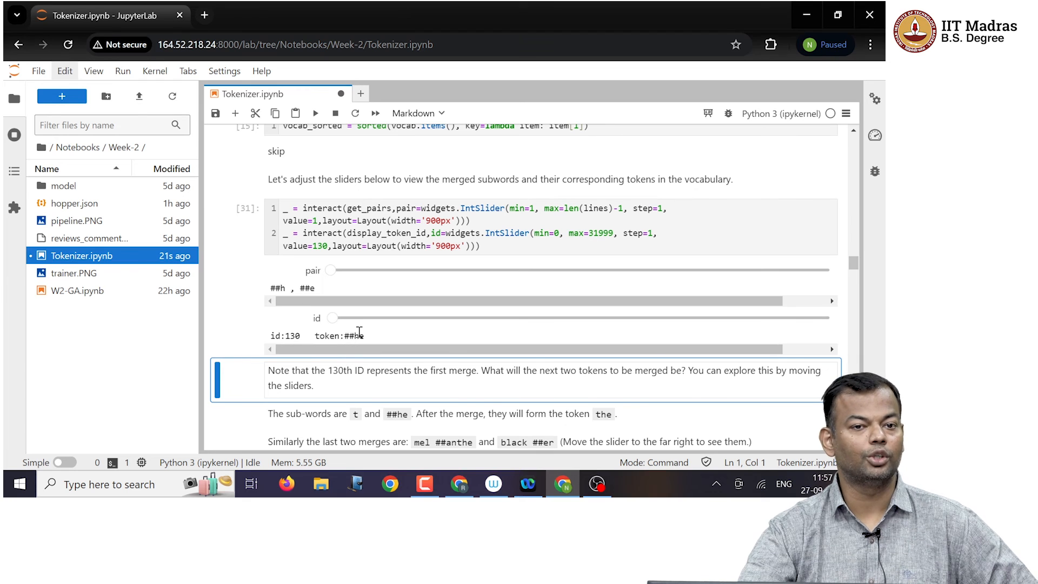
Show the final token melanthe on the id slider, then save over the version changed on disk
click(331, 270)
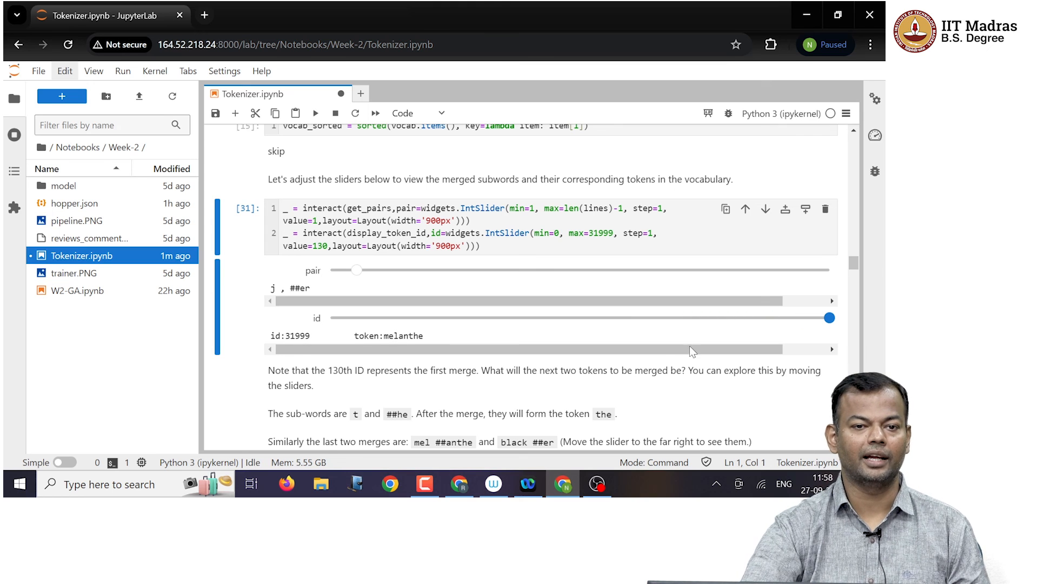
mouse_move(443, 350)
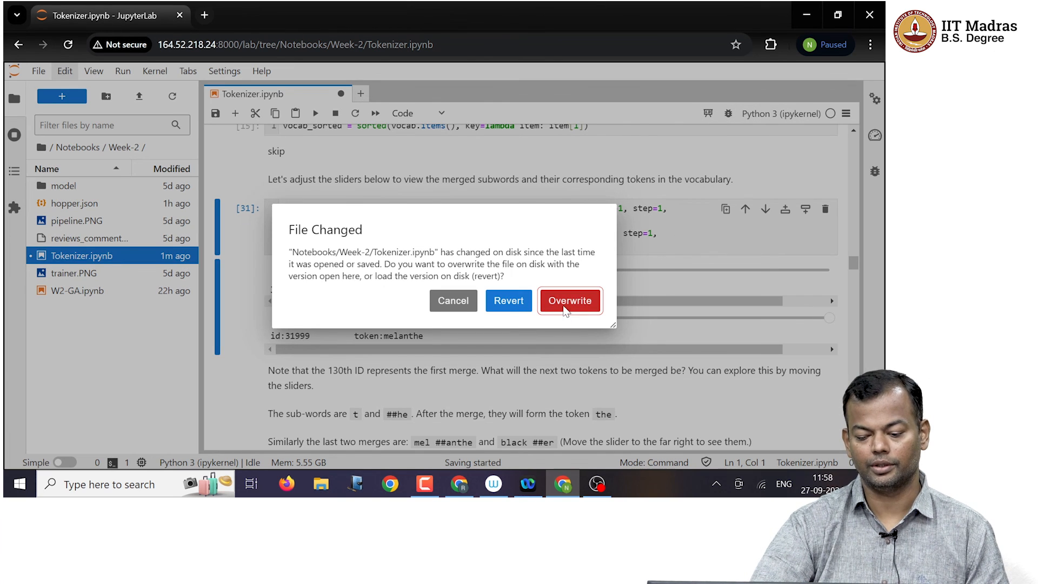
click(570, 300)
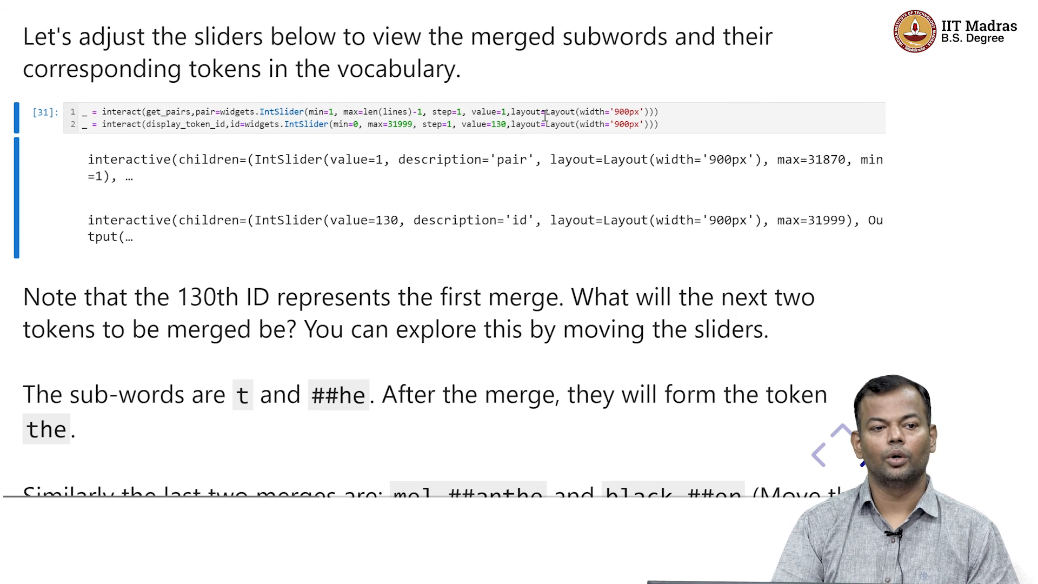